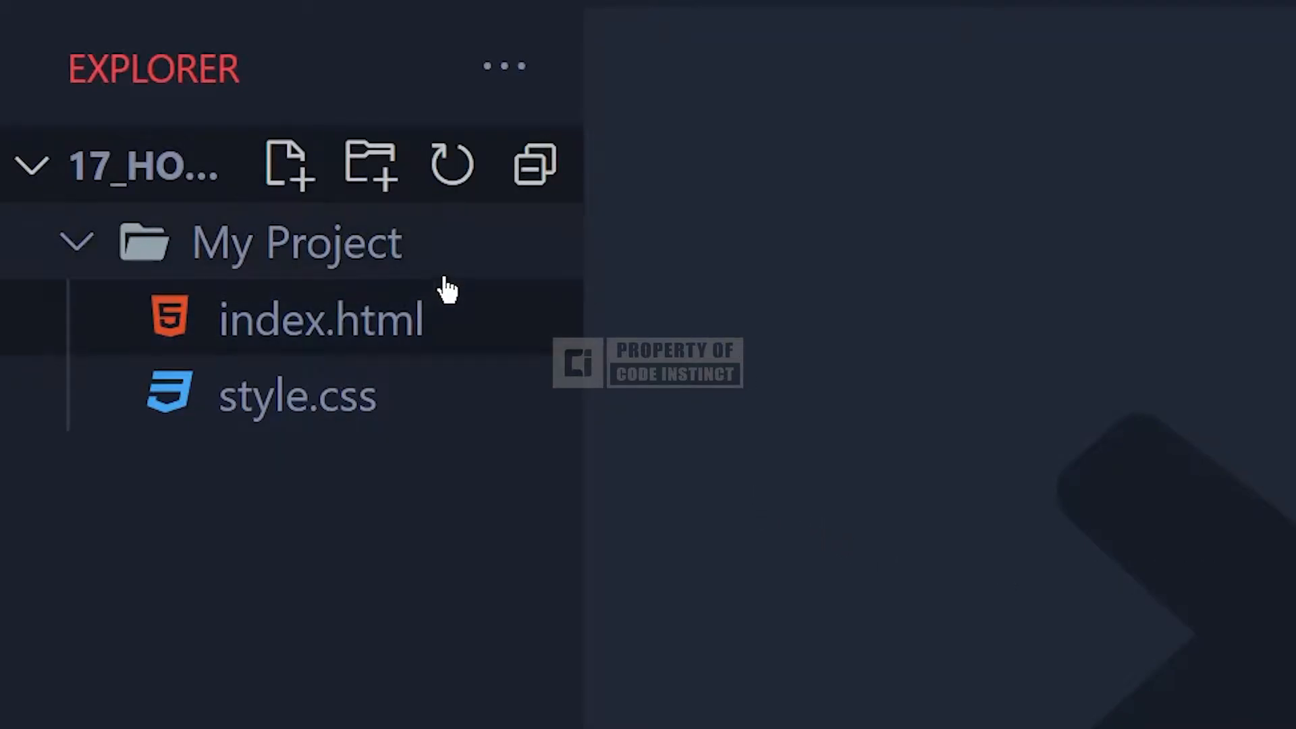
{"action": "mouse_move", "coordinate": [537, 277]}
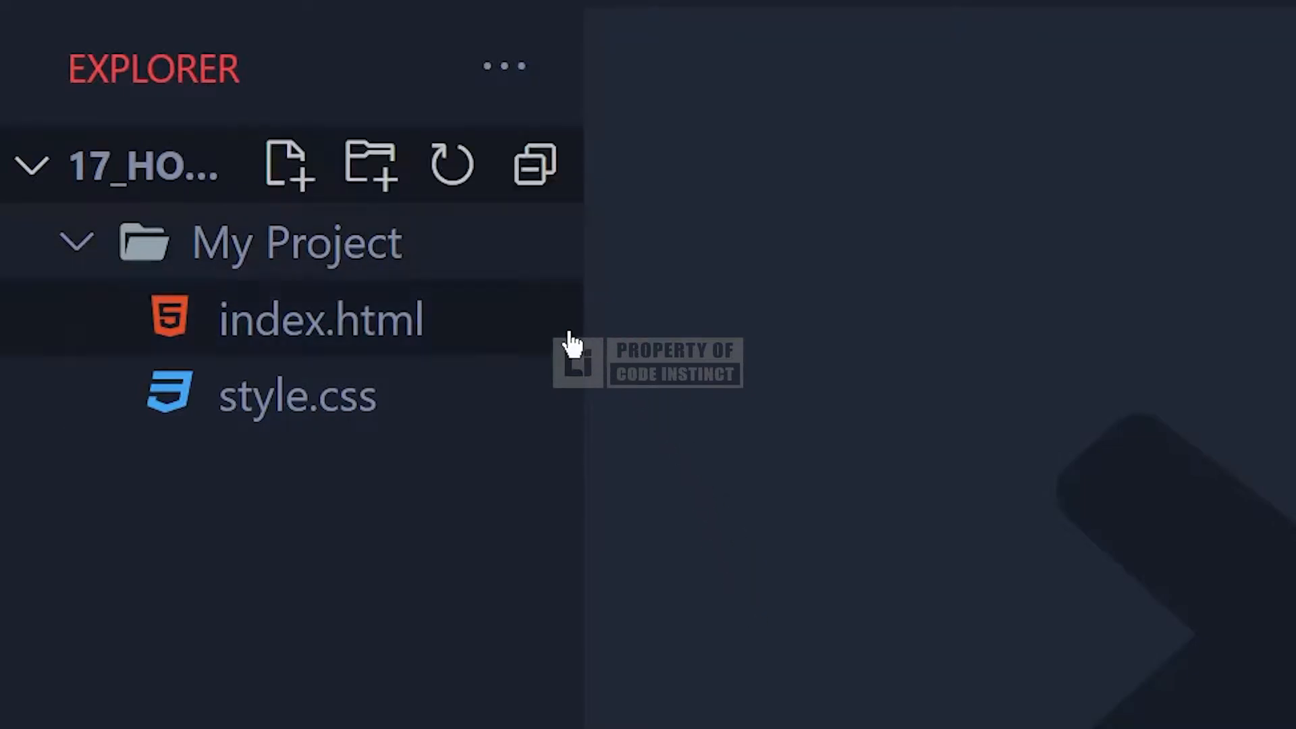
{"action": "mouse_move", "coordinate": [321, 322]}
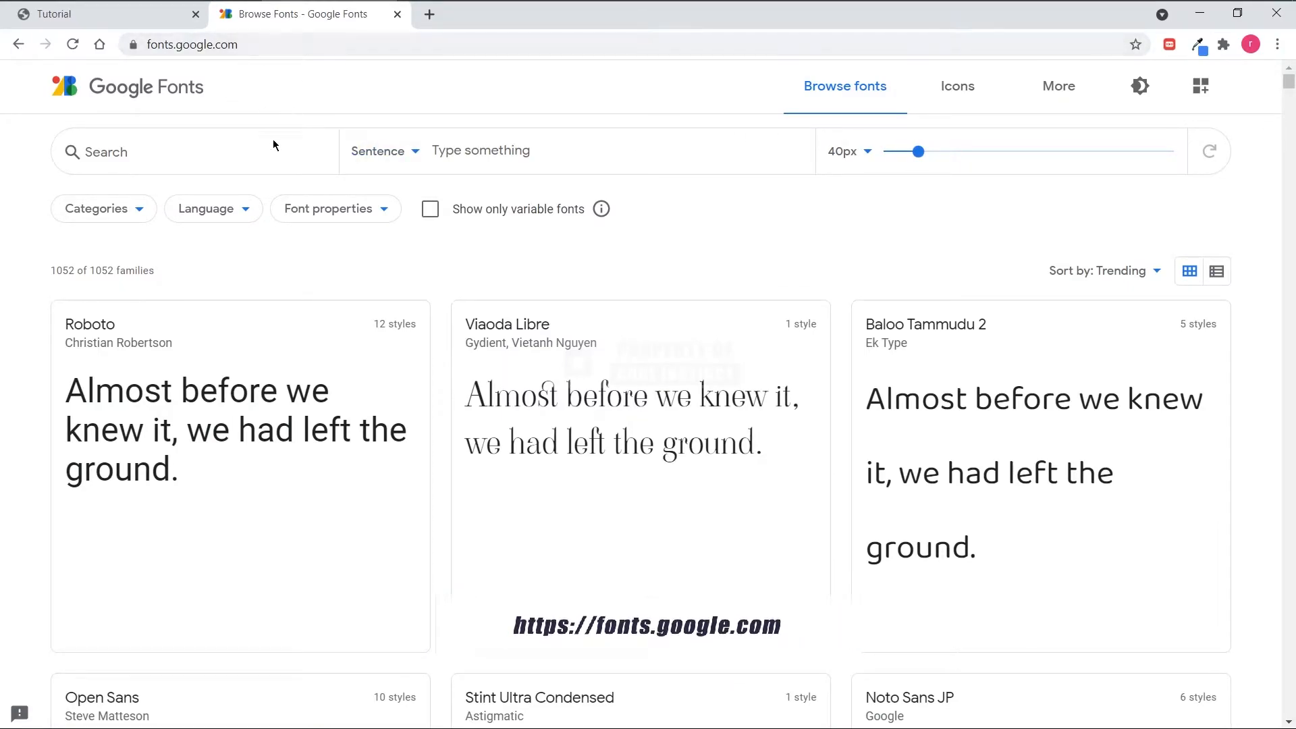
Step: Find Pacifico in Google Fonts and select its Regular 400 style
{"action": "type", "text": "paci"}
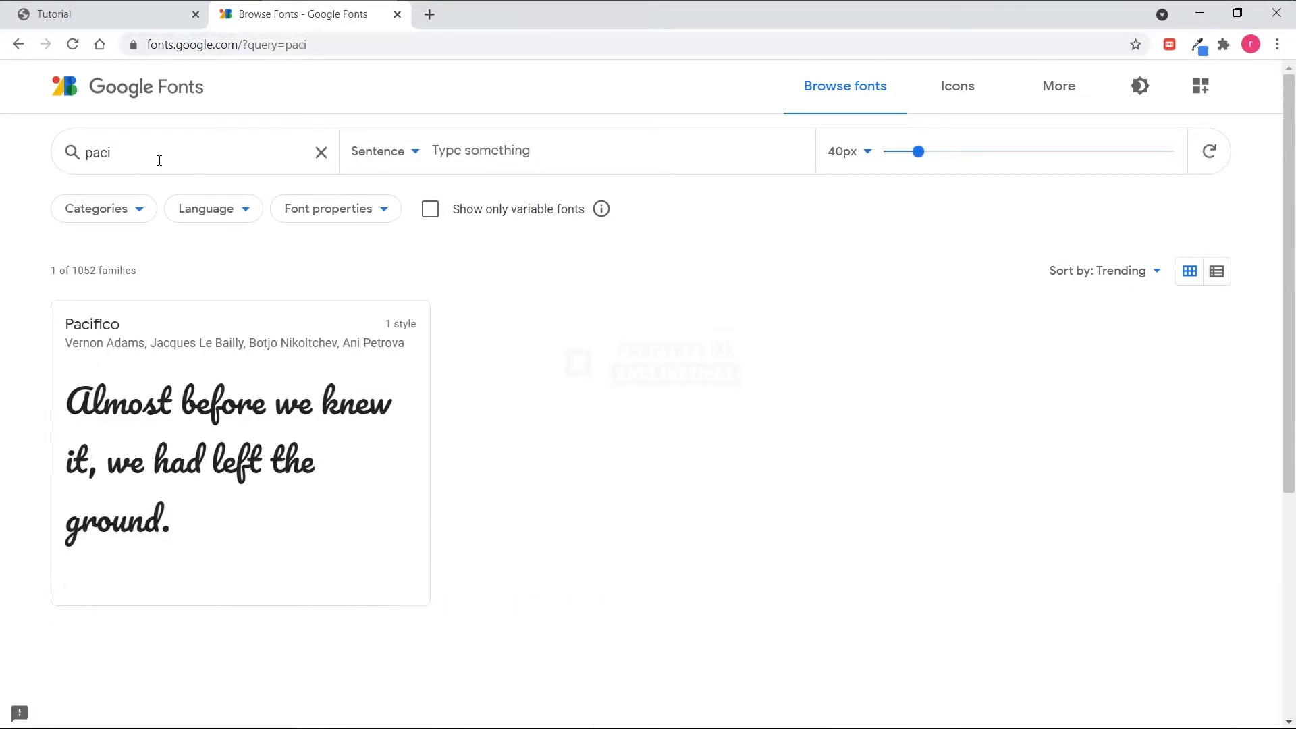
{"action": "left_click", "coordinate": [92, 323]}
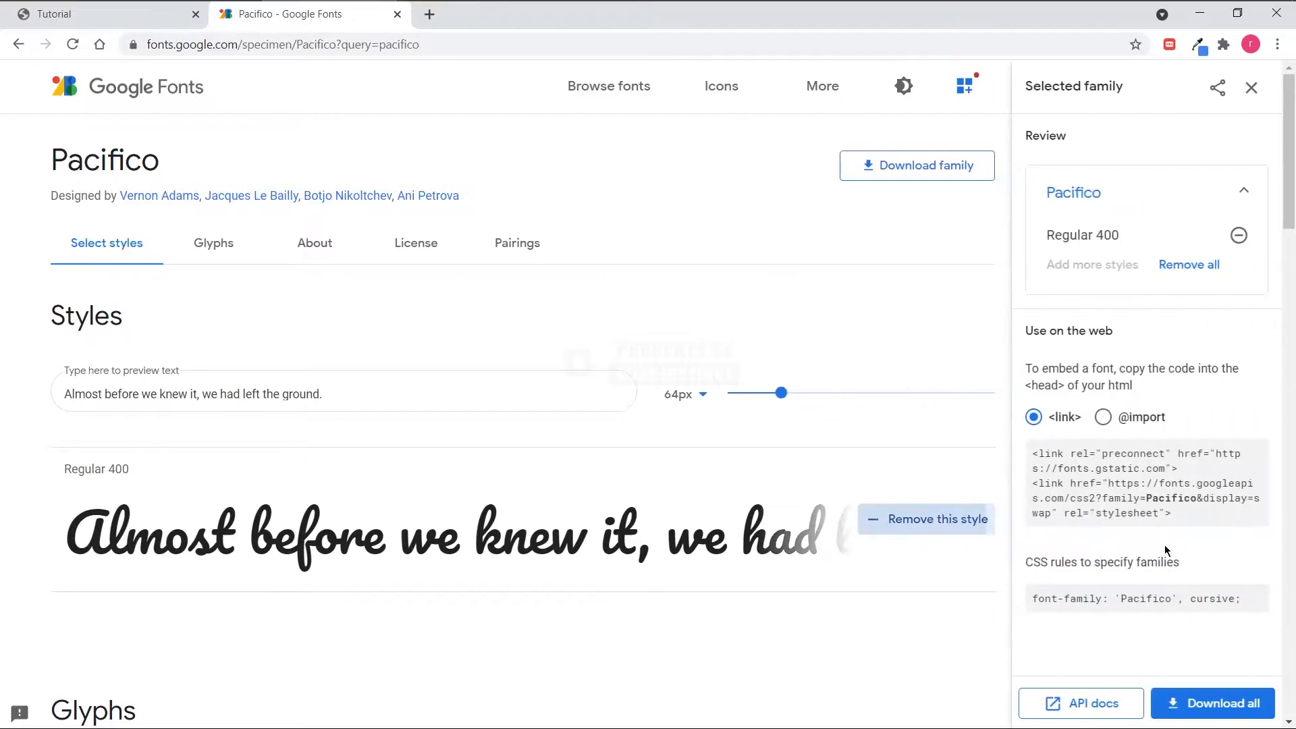
{"action": "mouse_move", "coordinate": [1238, 628]}
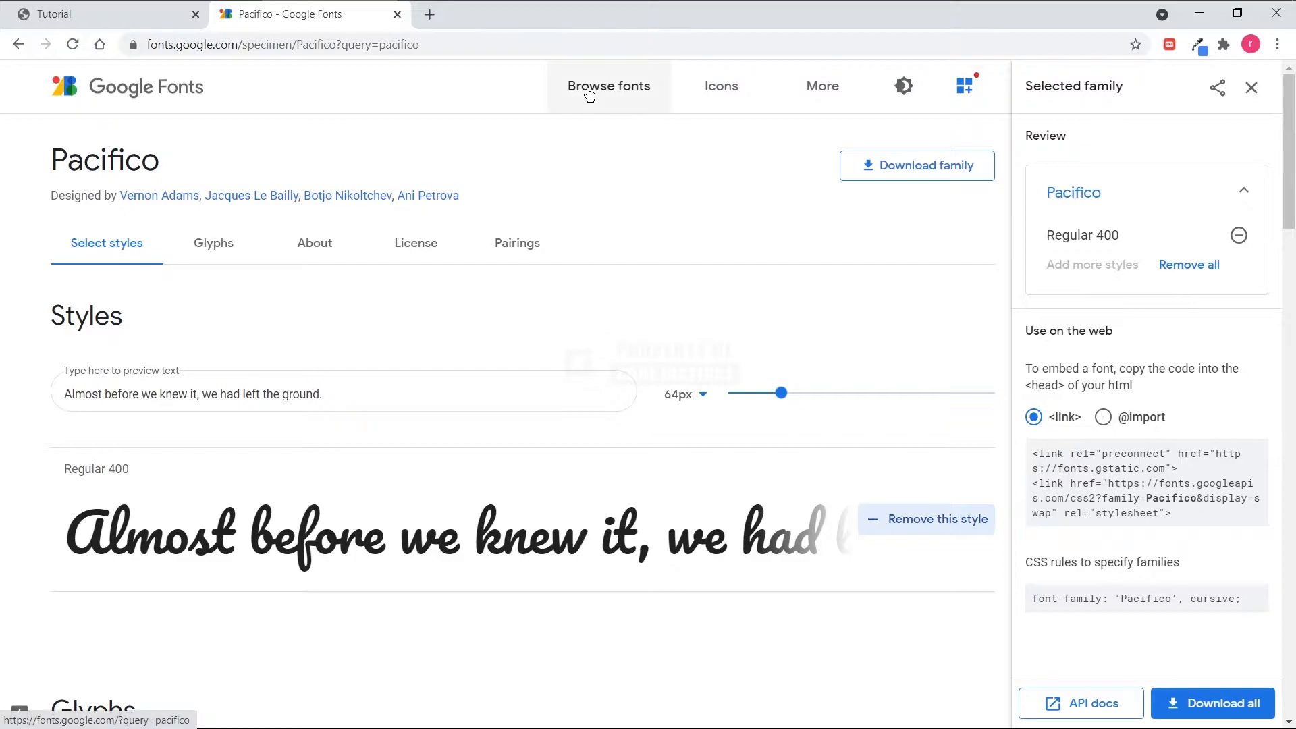
Step: Browse fonts again, find PT Sans and add its Regular 400 style to the selection
{"action": "left_click", "coordinate": [609, 86]}
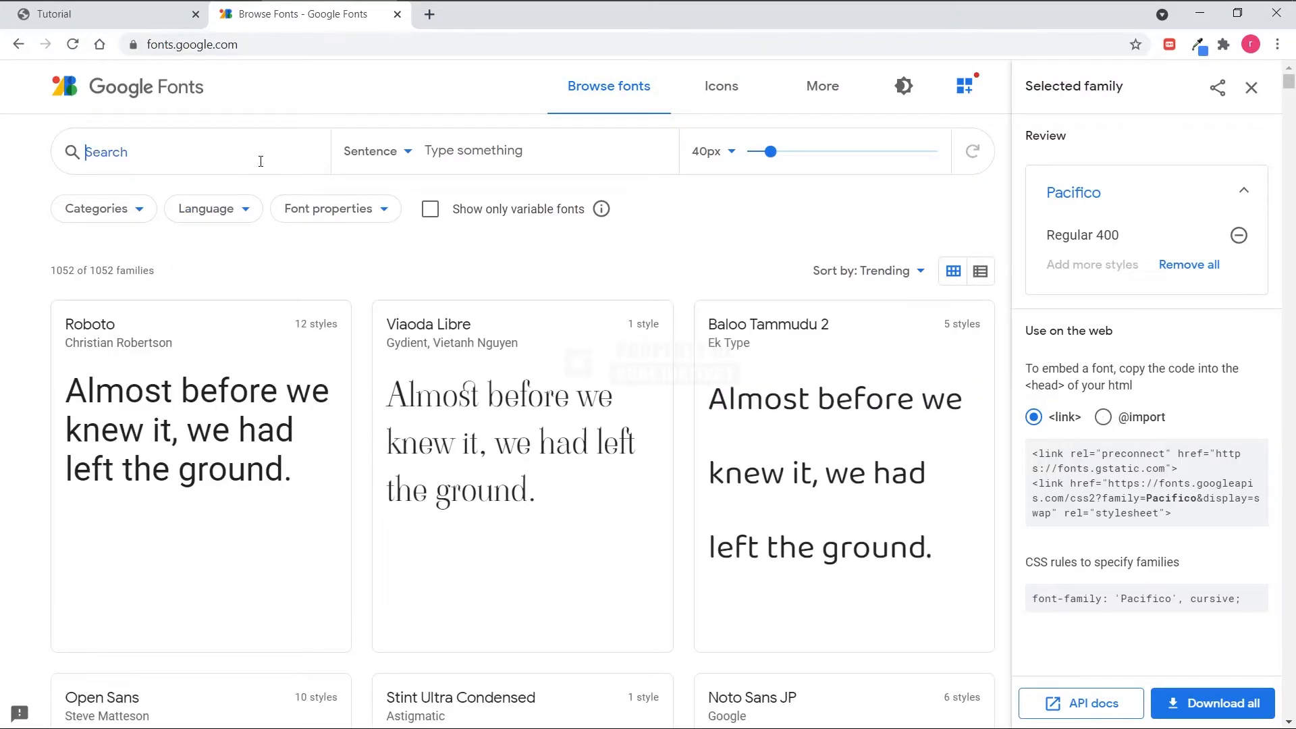
{"action": "type", "text": "PT sans"}
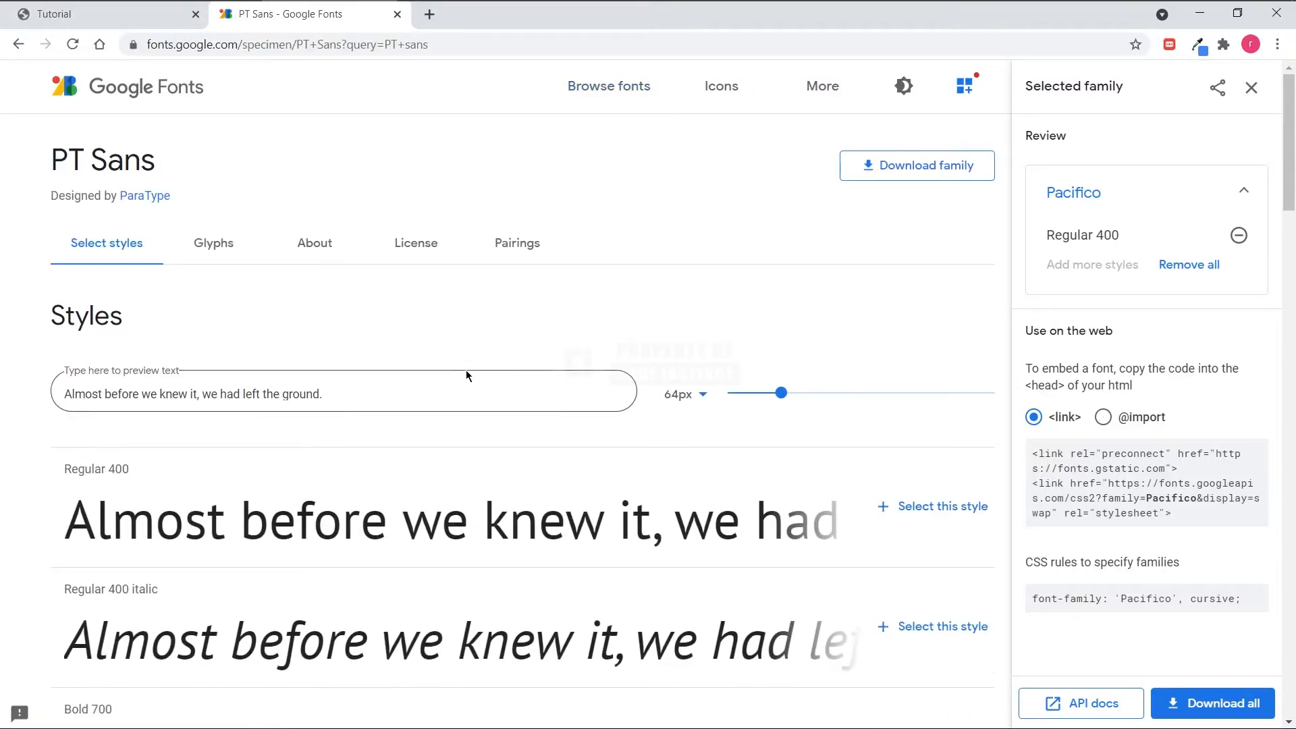
{"action": "scroll", "scroll_direction": "down", "scroll_amount": 3}
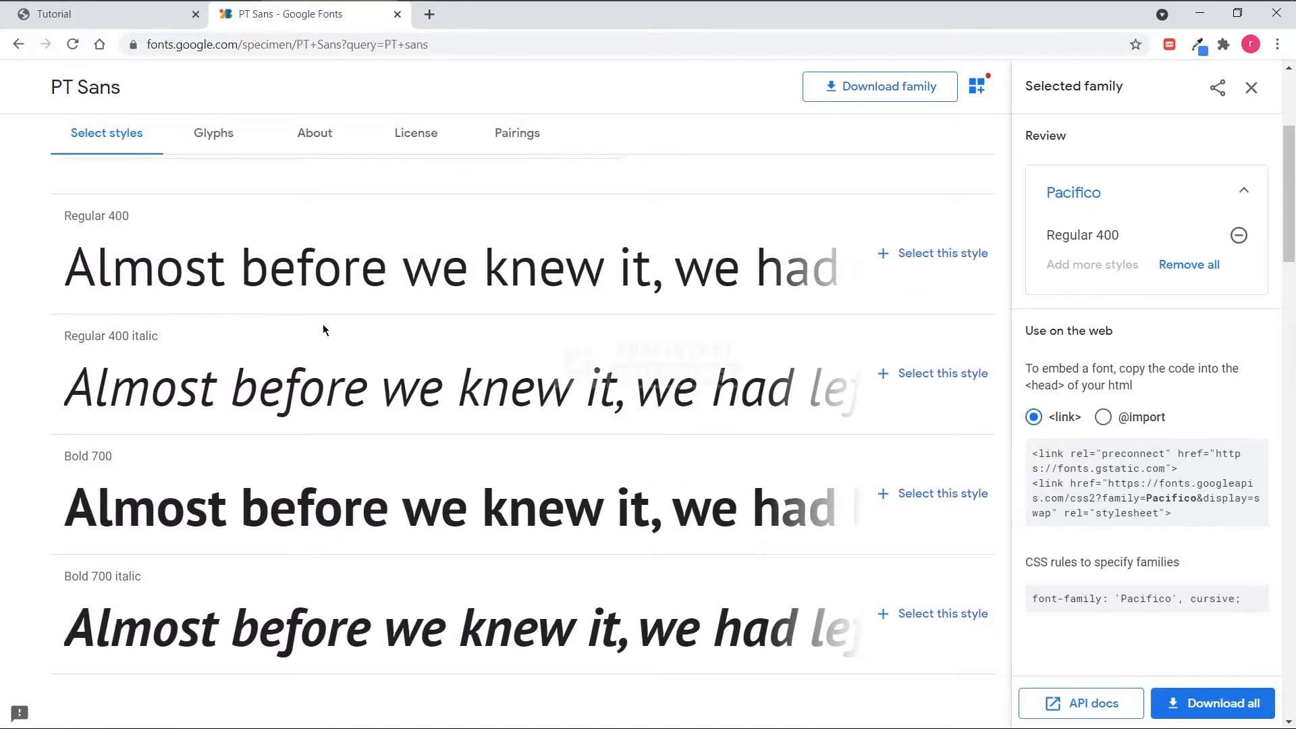
{"action": "mouse_move", "coordinate": [436, 264]}
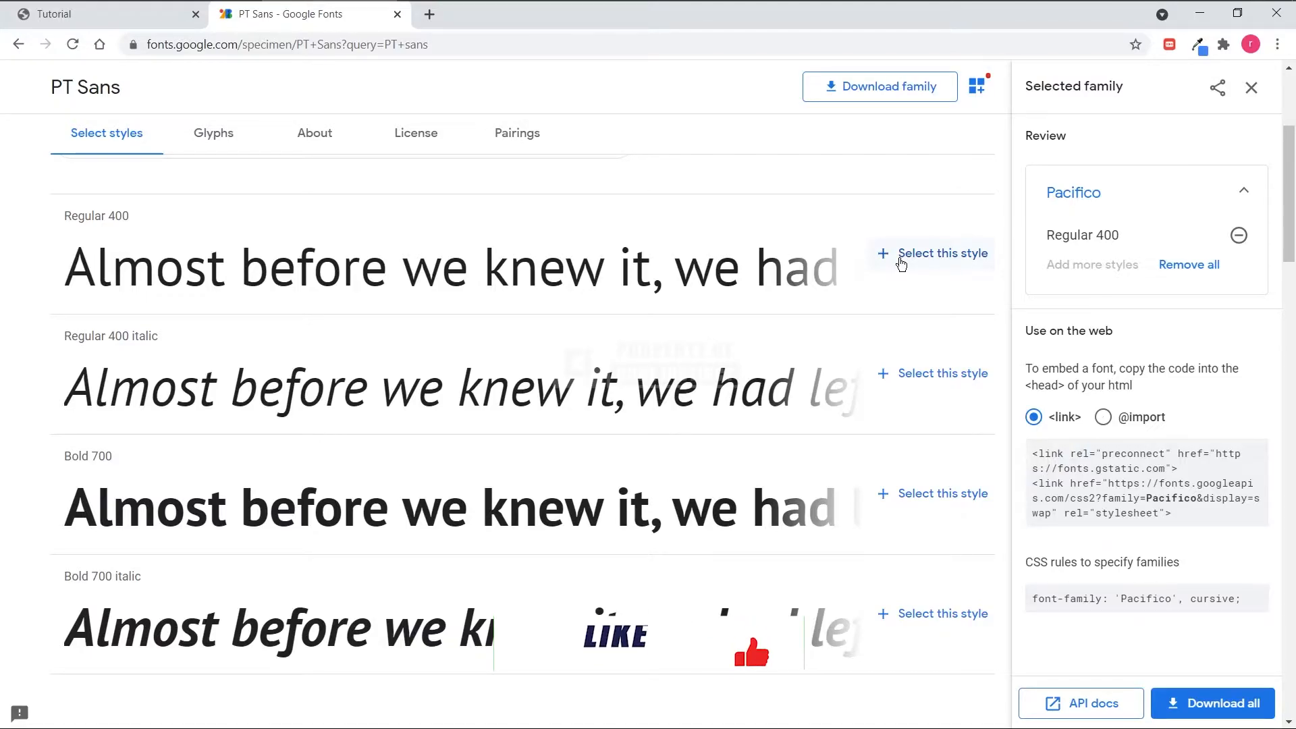
{"action": "left_click", "coordinate": [941, 252]}
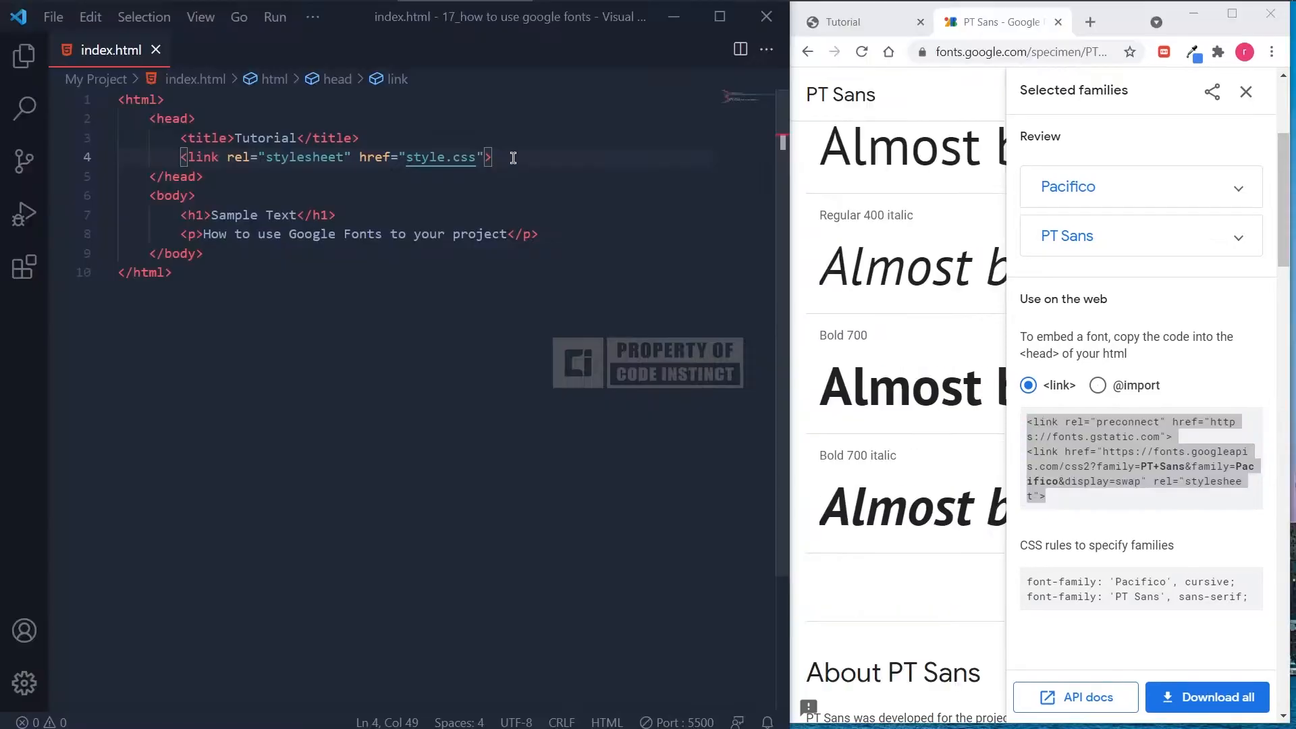
Step: Paste the Google Fonts link tags into index.html's head, save, and check the Tutorial preview
{"action": "right_click", "coordinate": [331, 176]}
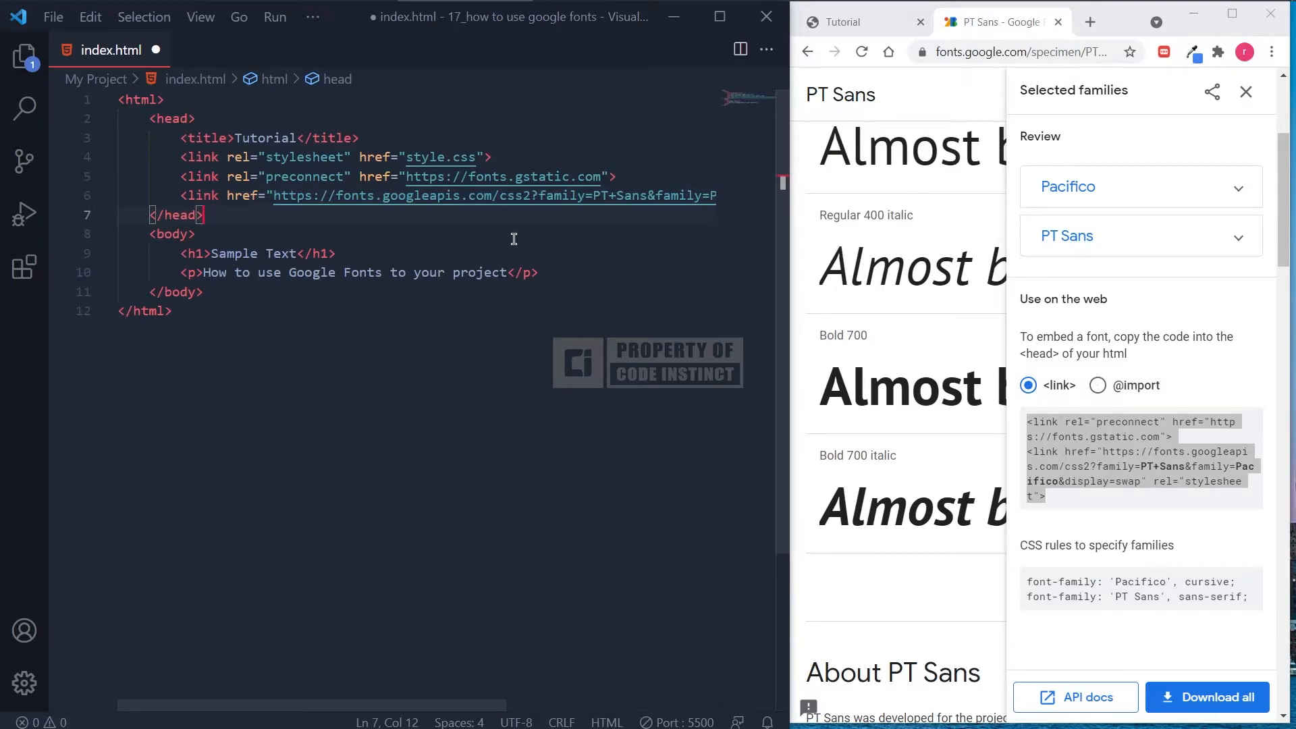
{"action": "key", "text": "ctrl+s"}
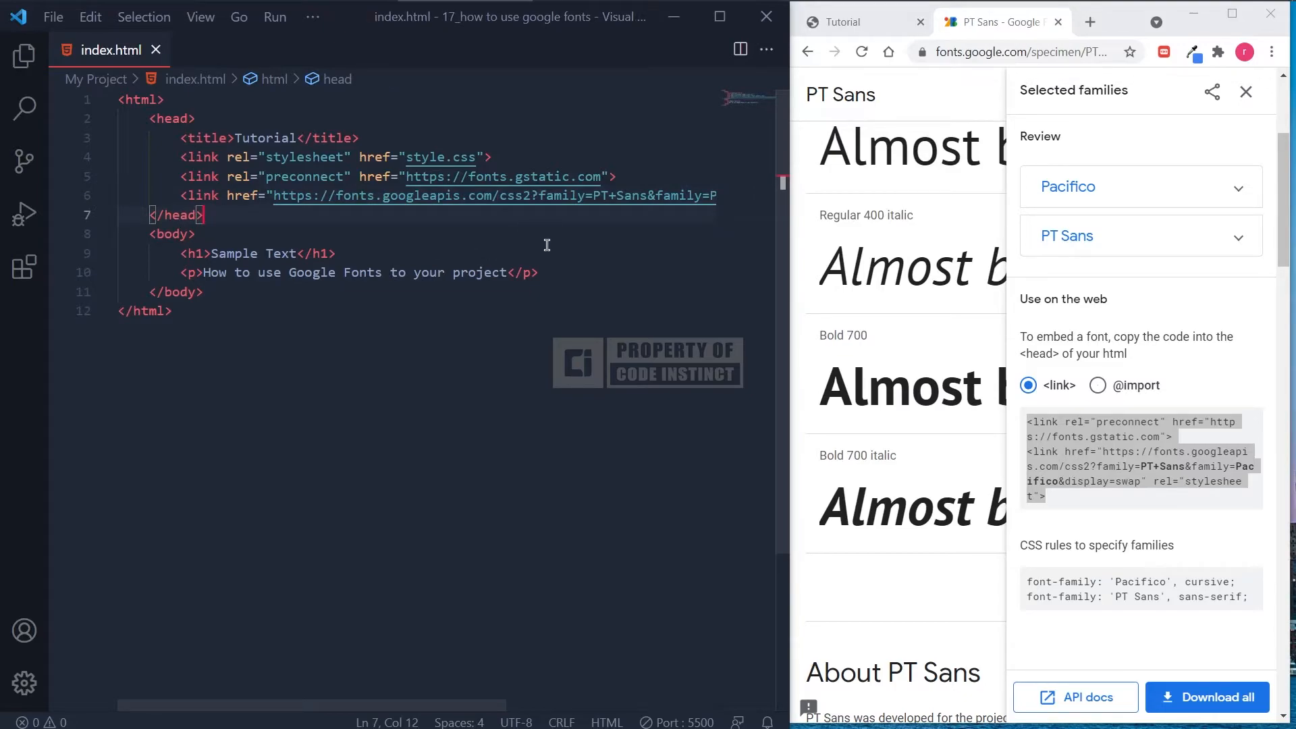
{"action": "left_click", "coordinate": [843, 23]}
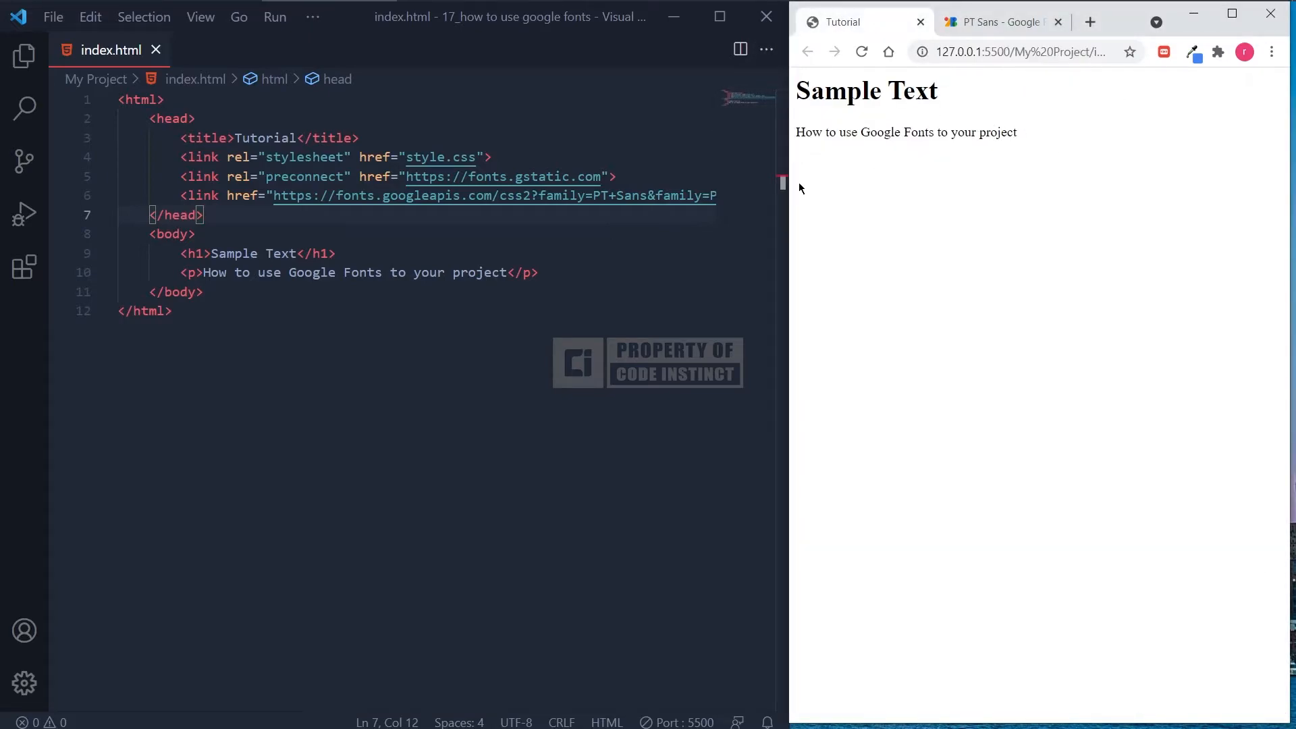
{"action": "mouse_move", "coordinate": [834, 152]}
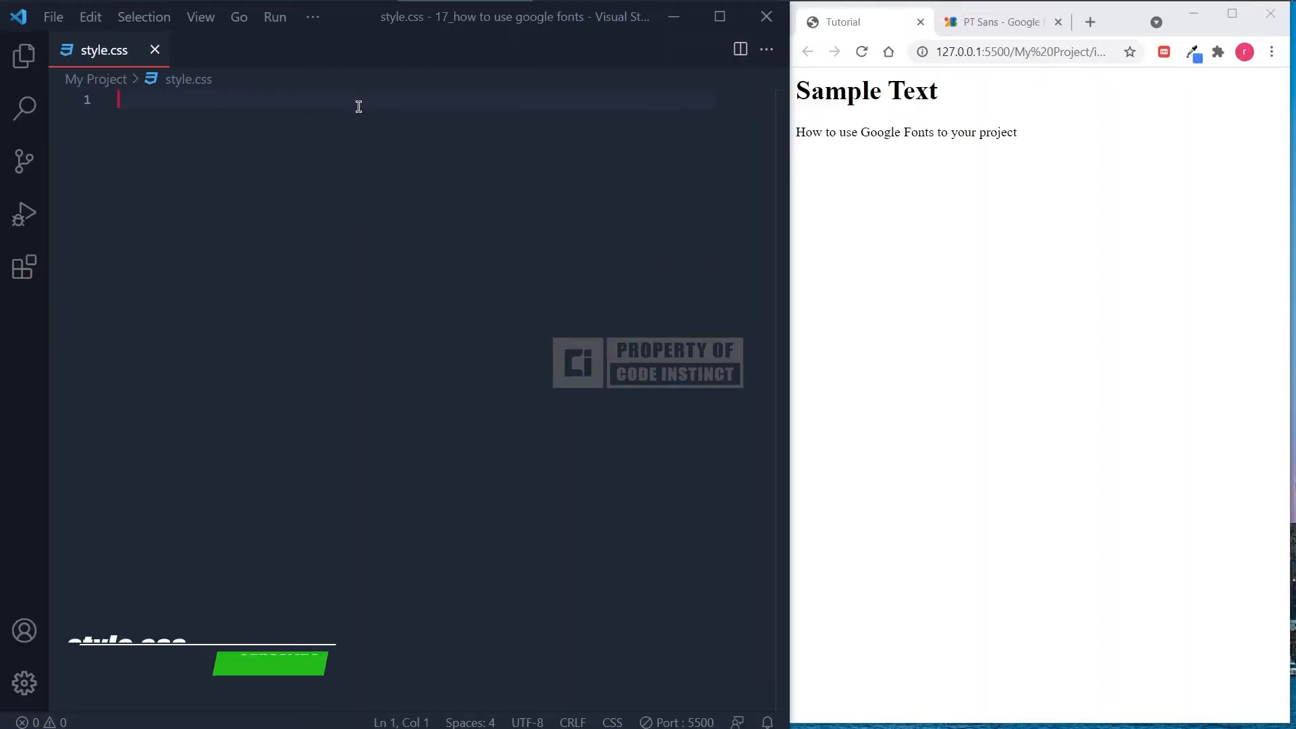
Step: Add an h1 rule with the Pacifico cursive font-family copied from Google Fonts, then start a p rule
{"action": "type", "text": "h1{}"}
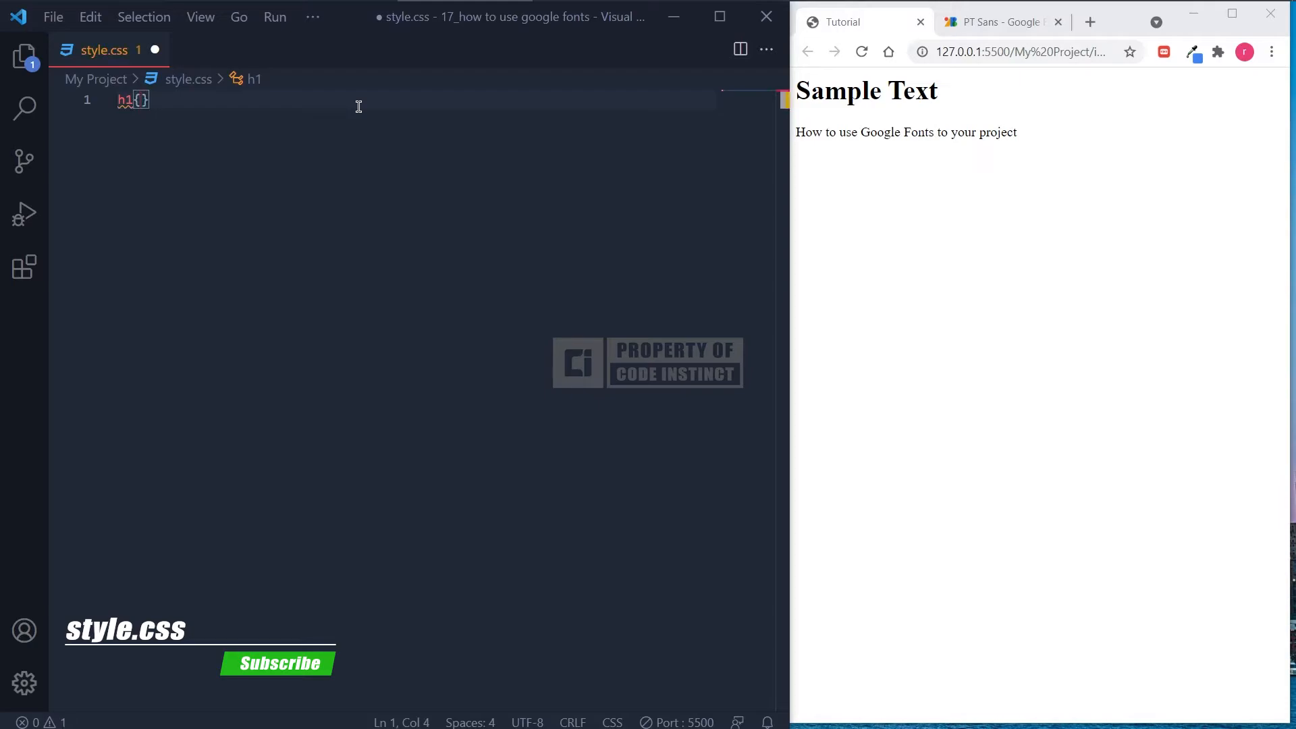
{"action": "key", "text": "enter"}
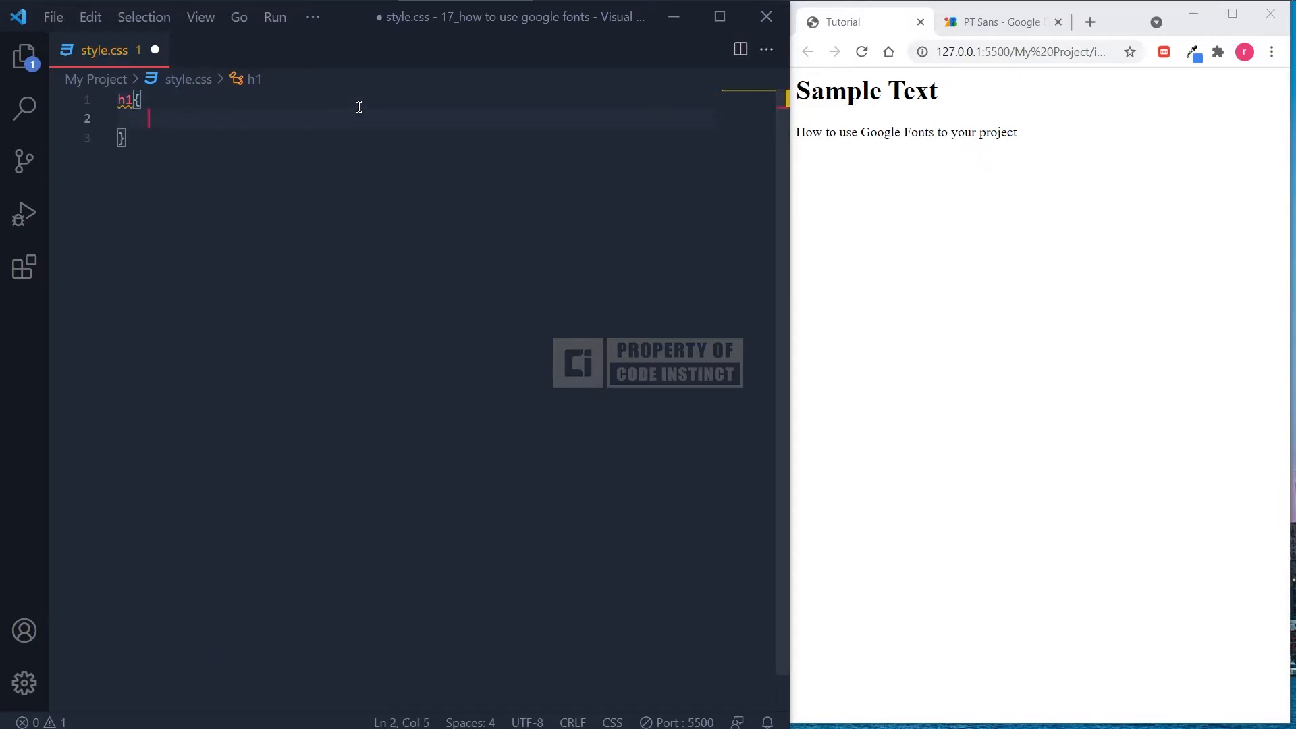
{"action": "left_click", "coordinate": [997, 21]}
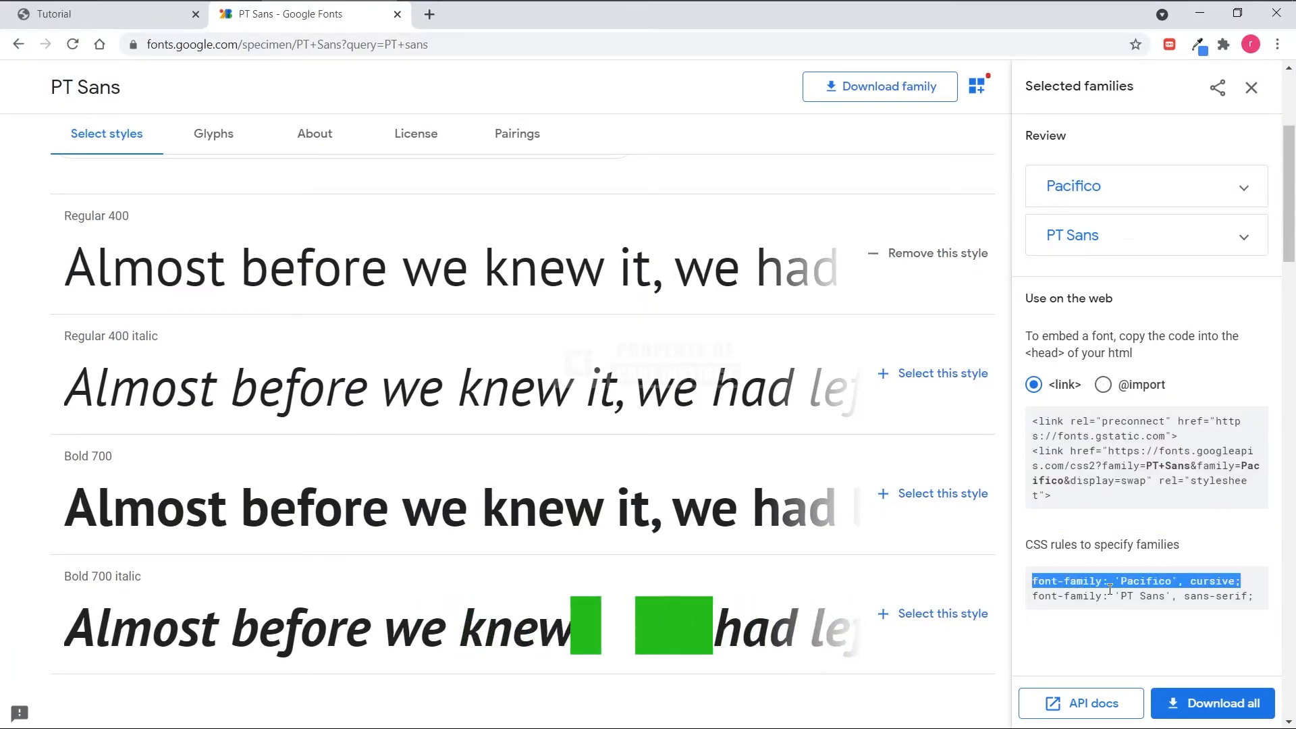
{"action": "right_click", "coordinate": [1107, 581]}
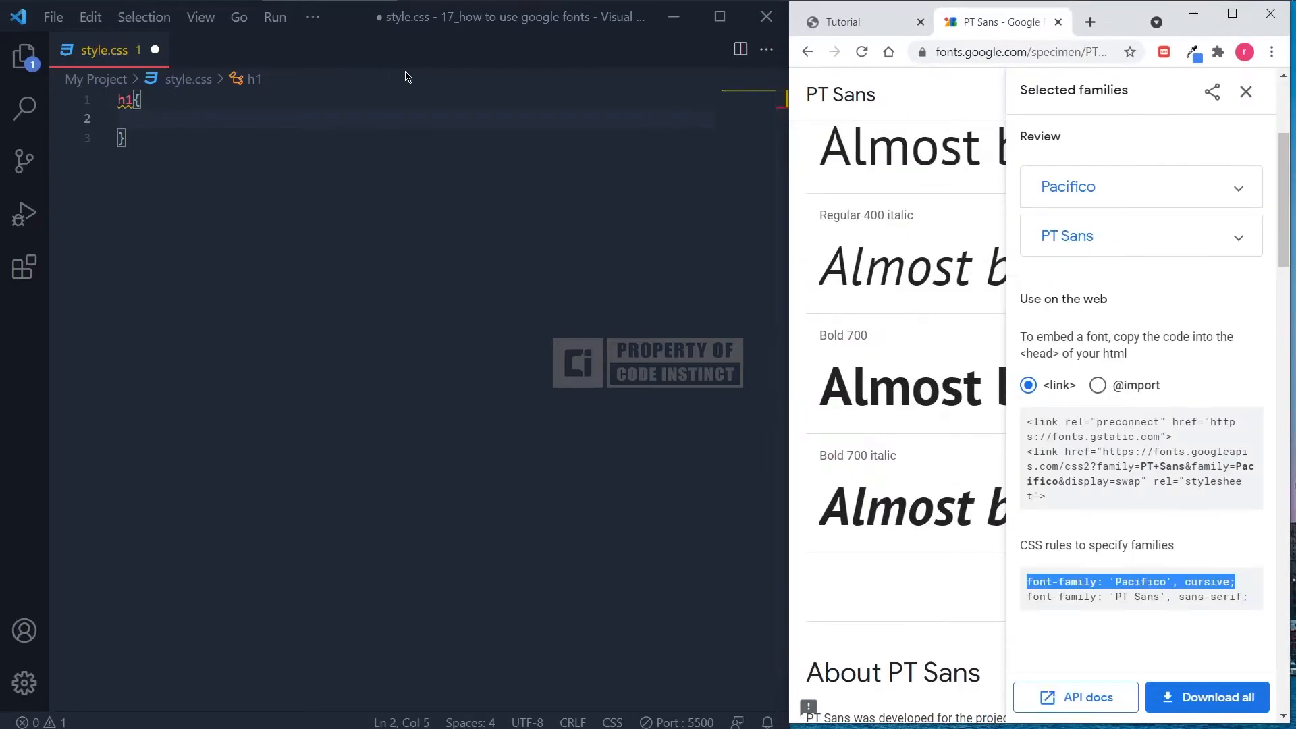
{"action": "right_click", "coordinate": [124, 116]}
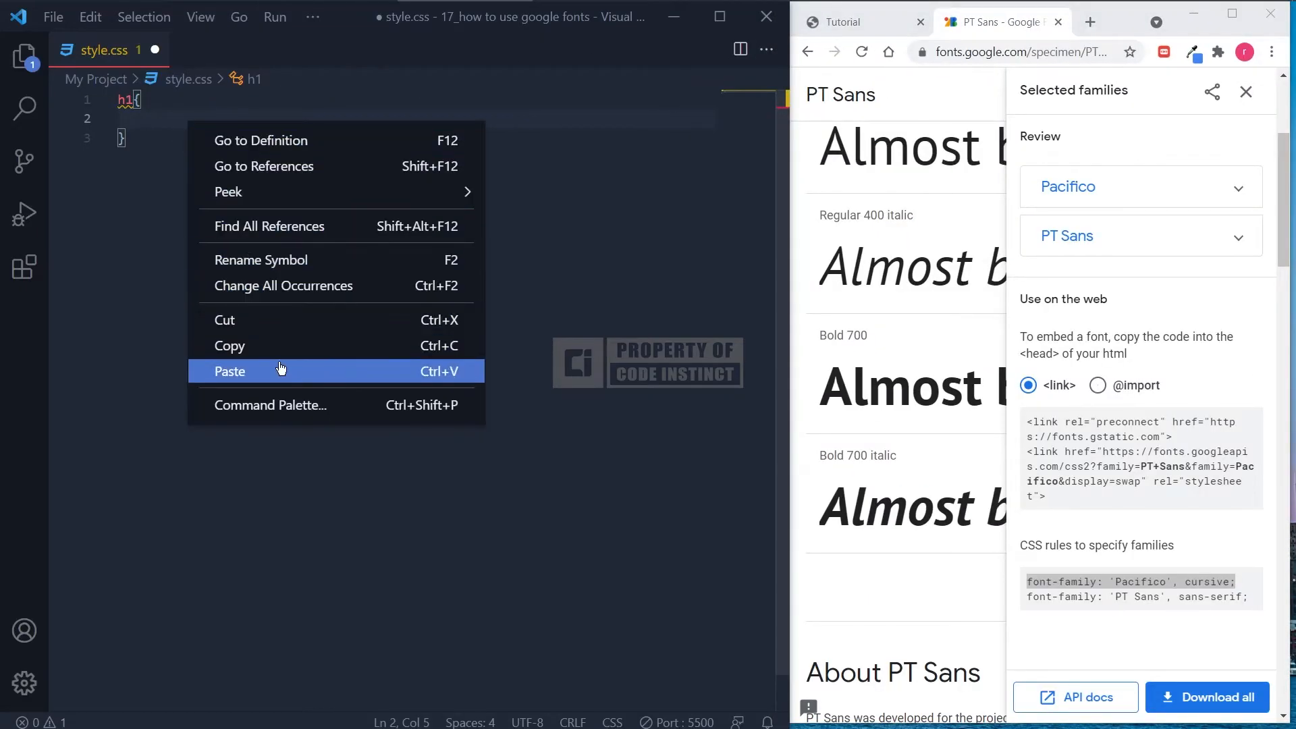
{"action": "left_click", "coordinate": [230, 370]}
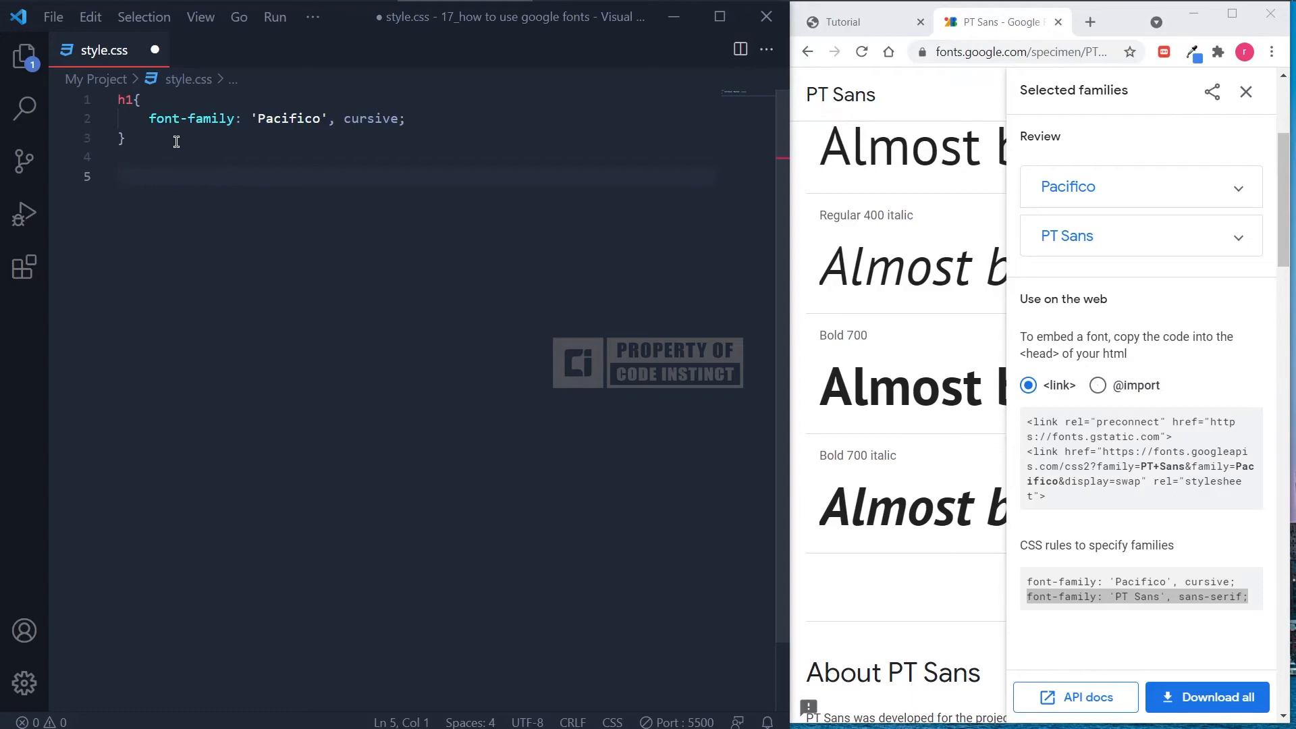
{"action": "type", "text": "p{"}
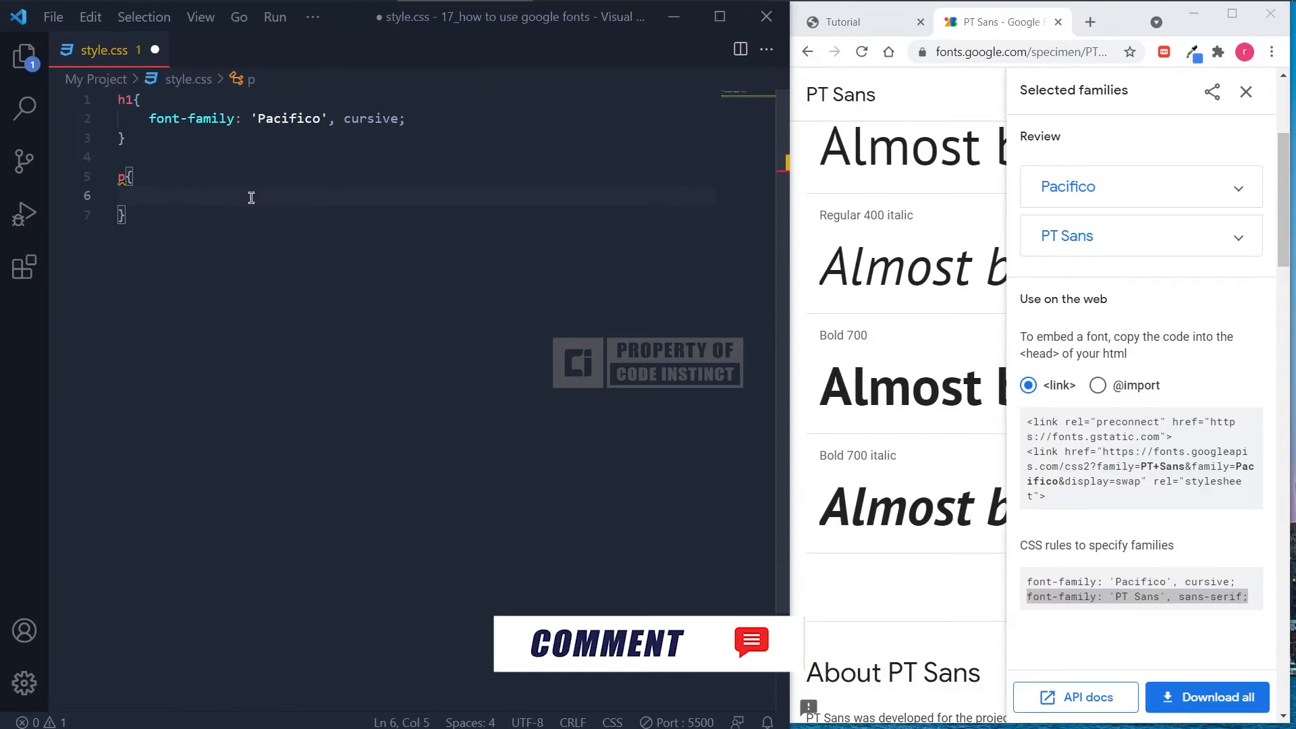
Step: Give the p rule font-family 'PT Sans', sans-serif, save, and preview the Tutorial page
{"action": "key", "text": "ctrl+s"}
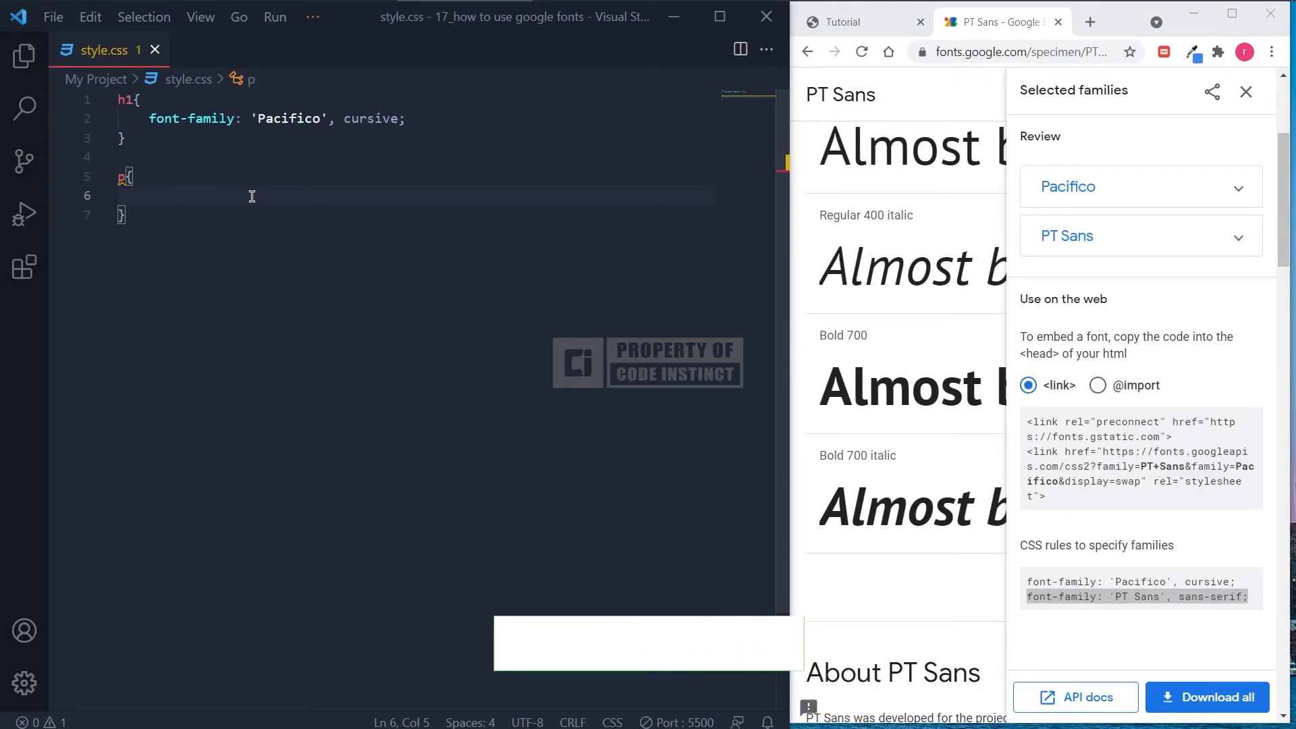
{"action": "type", "text": "font-family: 'PT Sans', sans-serif;"}
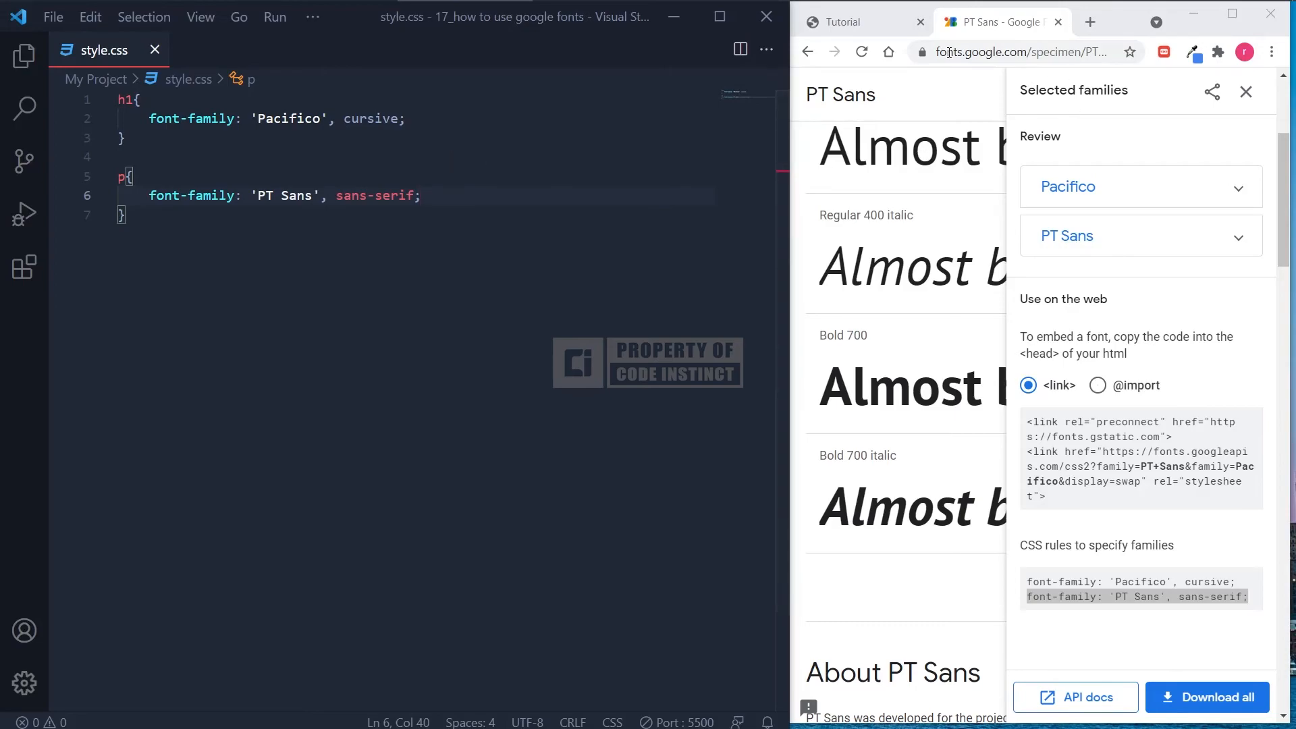
{"action": "left_click", "coordinate": [842, 22]}
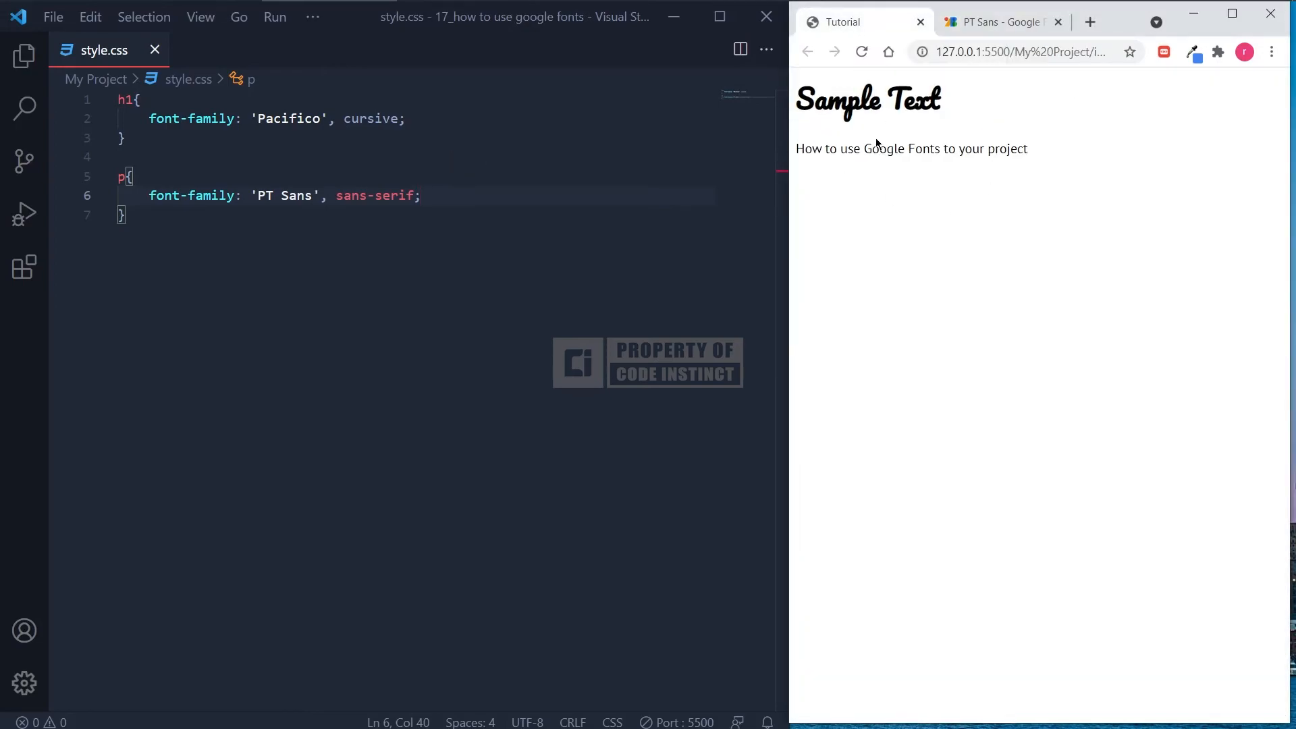
{"action": "mouse_move", "coordinate": [1040, 139]}
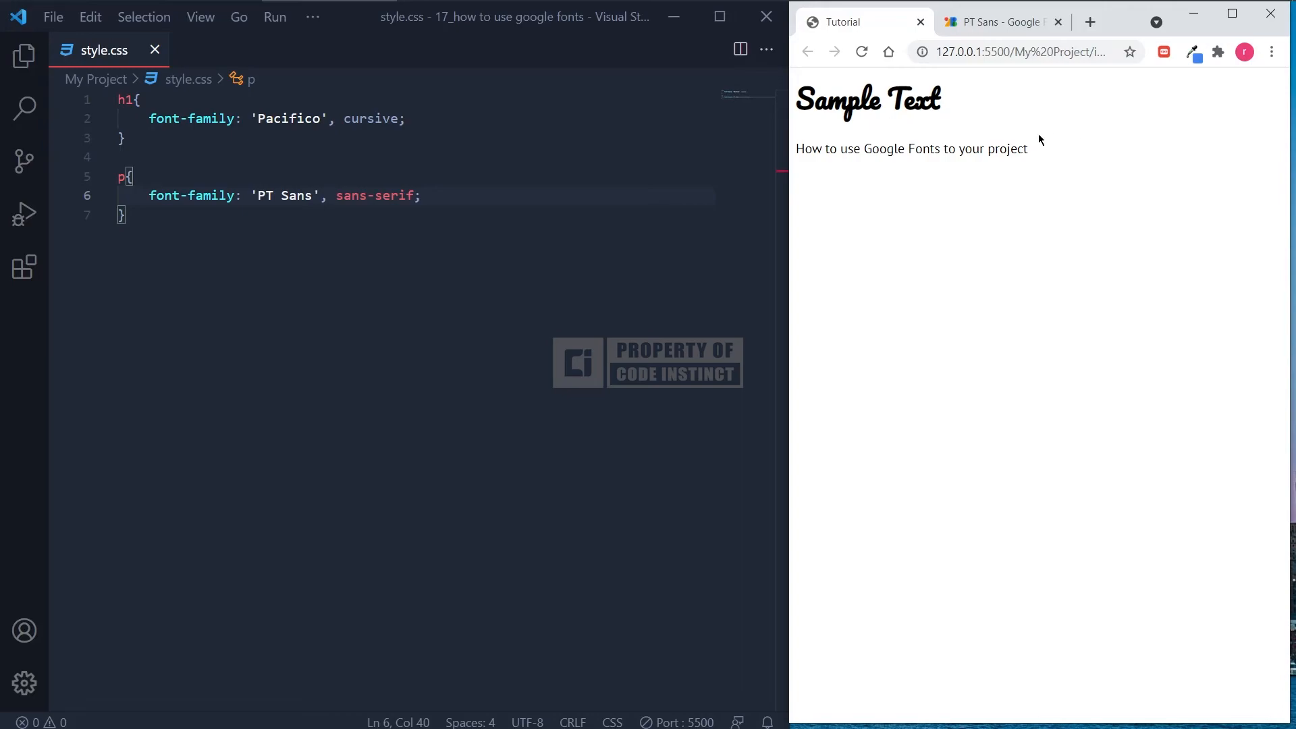
{"action": "mouse_move", "coordinate": [1231, 15]}
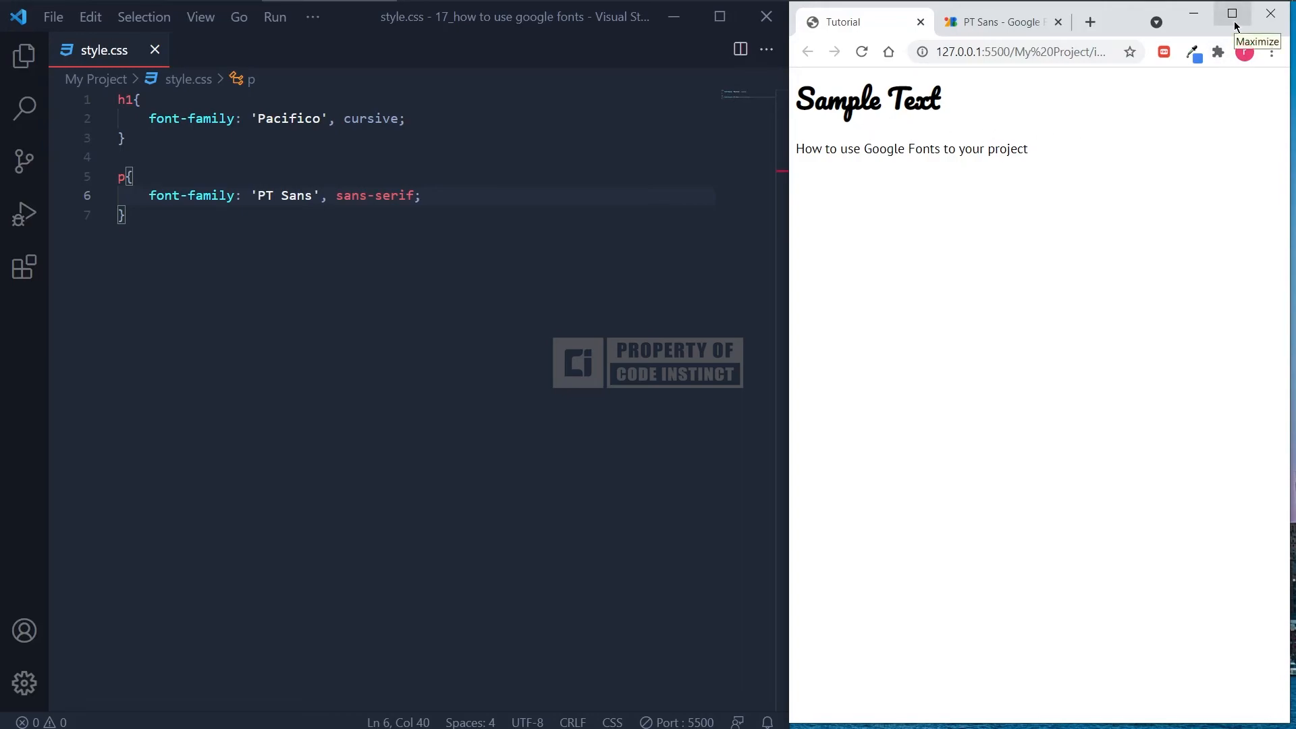